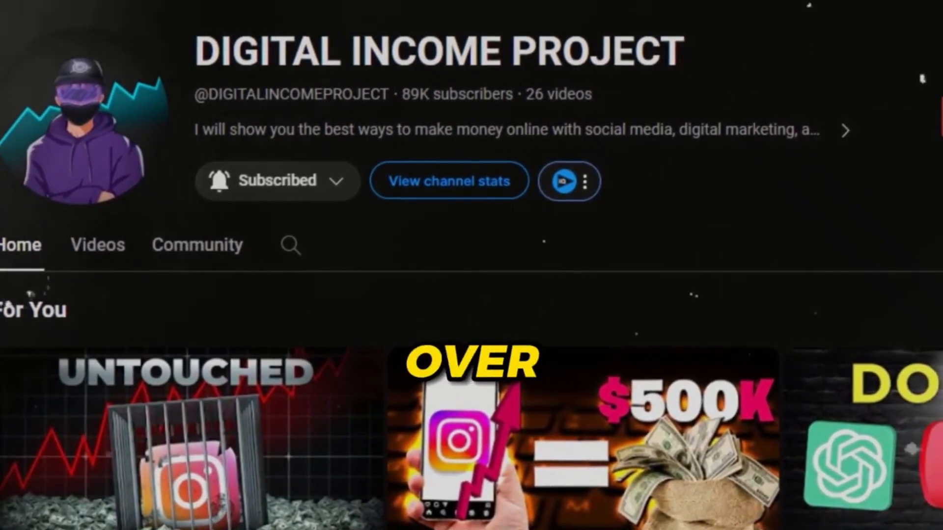
# Send the anime host prompt in Bing Chat Creative mode and scroll through the results
pyautogui.scroll(-3)
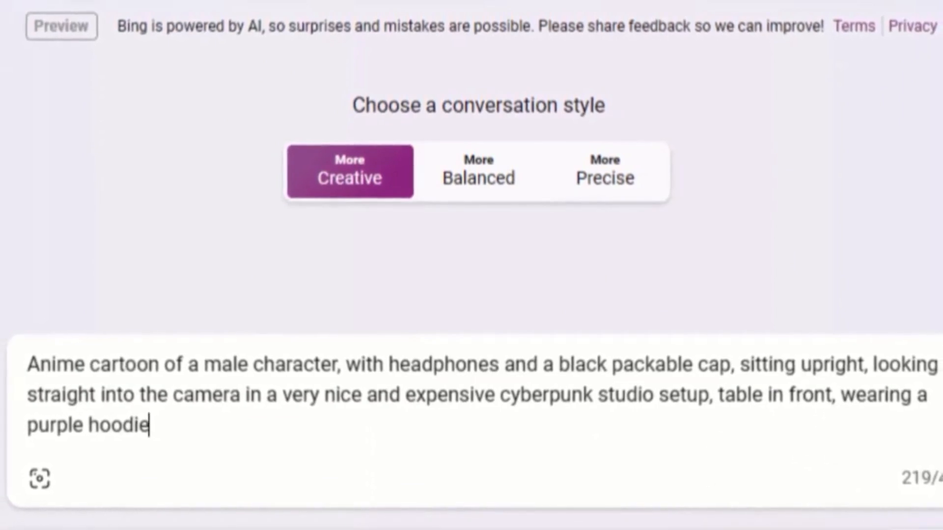
pyautogui.press('Enter')
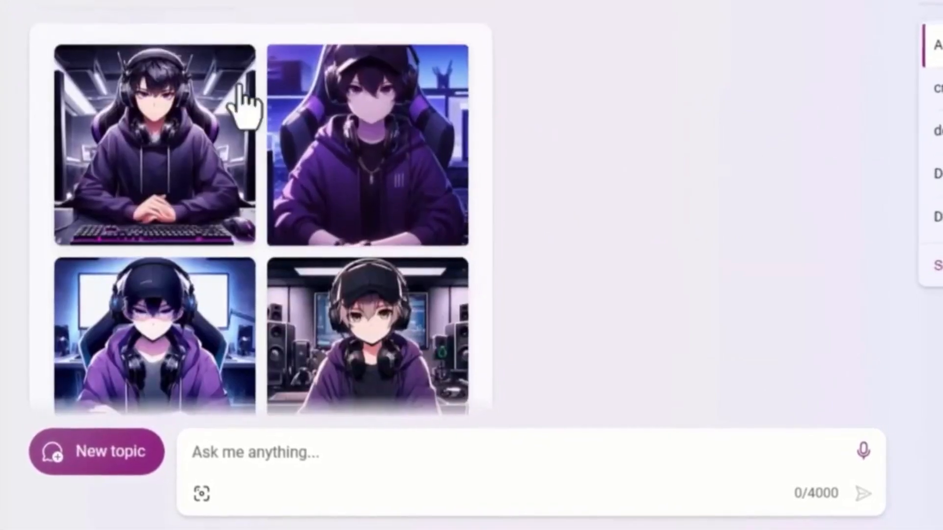
pyautogui.scroll(-3)
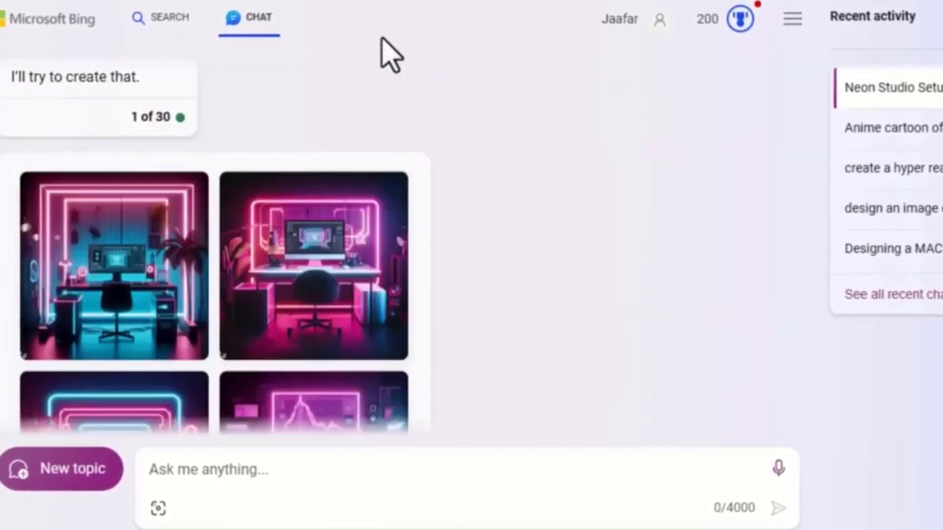
# Scroll to the four generated neon cyberpunk studio room images and select one
pyautogui.scroll(-3)
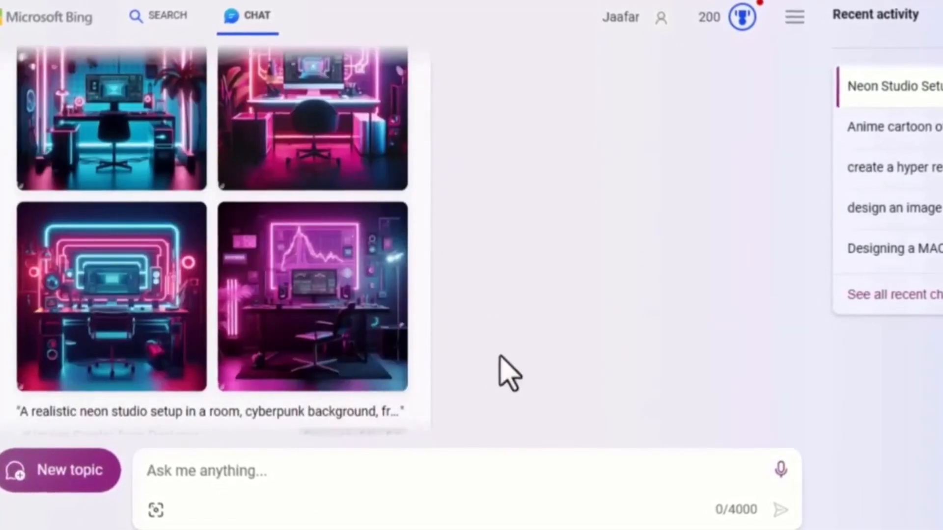
pyautogui.click(316, 295)
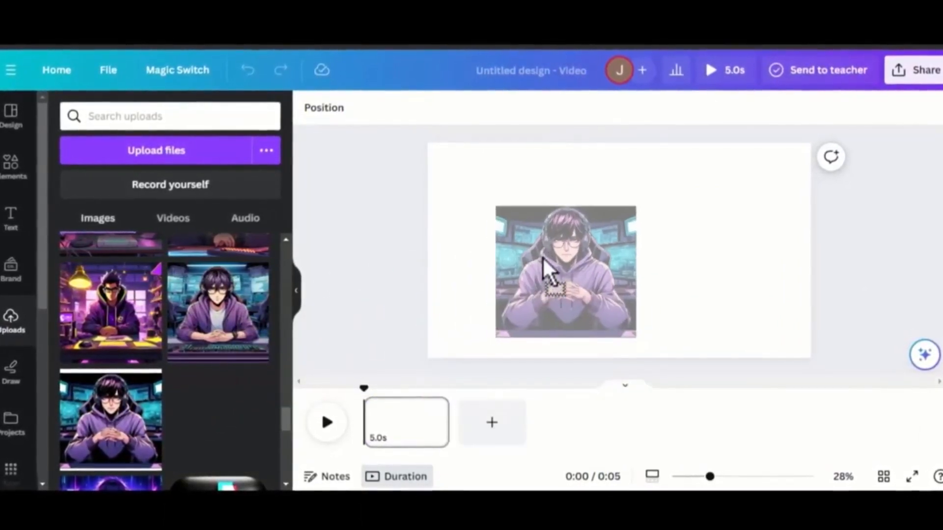
# Drag the anime host image's corner until it spans the full page height
pyautogui.click(551, 275)
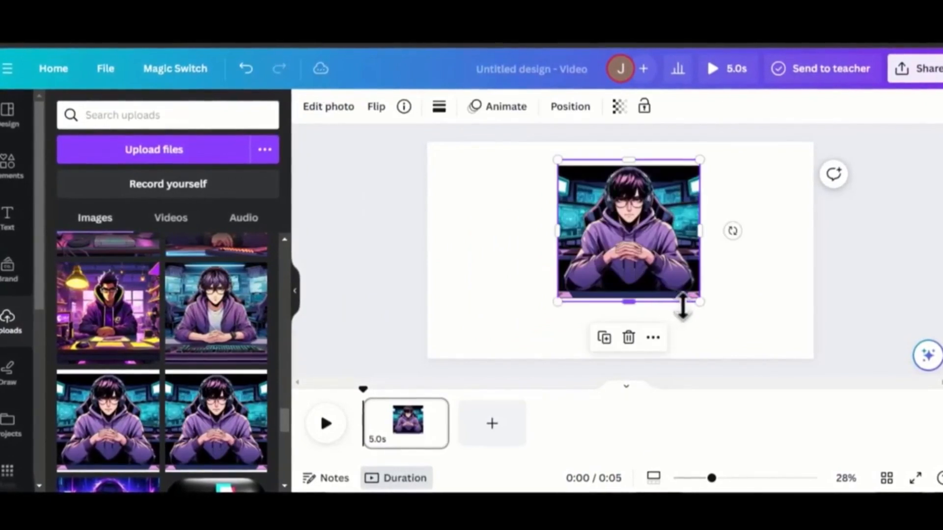
pyautogui.moveTo(699, 302); pyautogui.dragTo(746, 345)
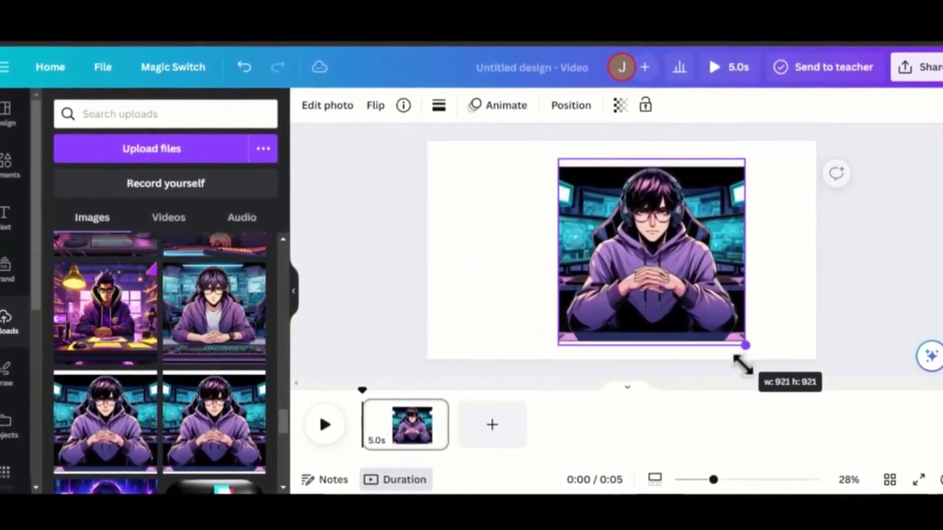
pyautogui.moveTo(745, 346); pyautogui.dragTo(538, 138)
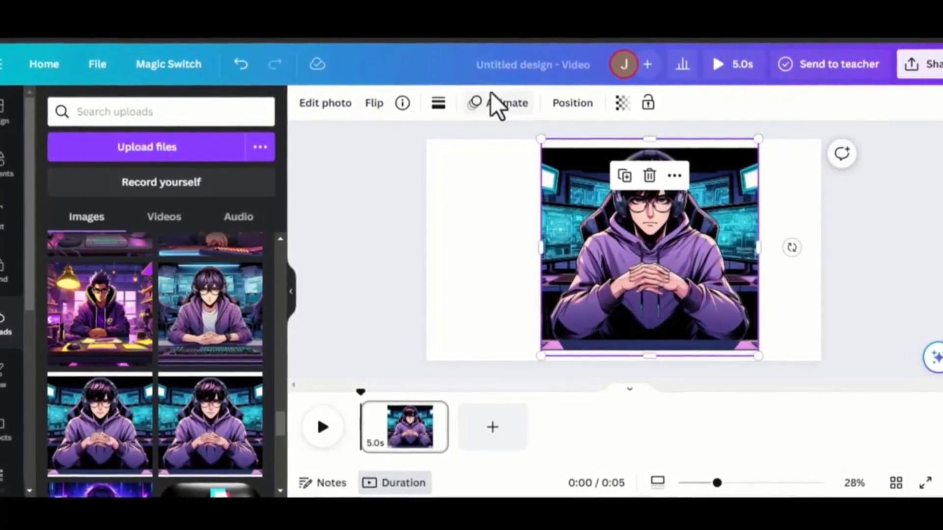
pyautogui.click(325, 103)
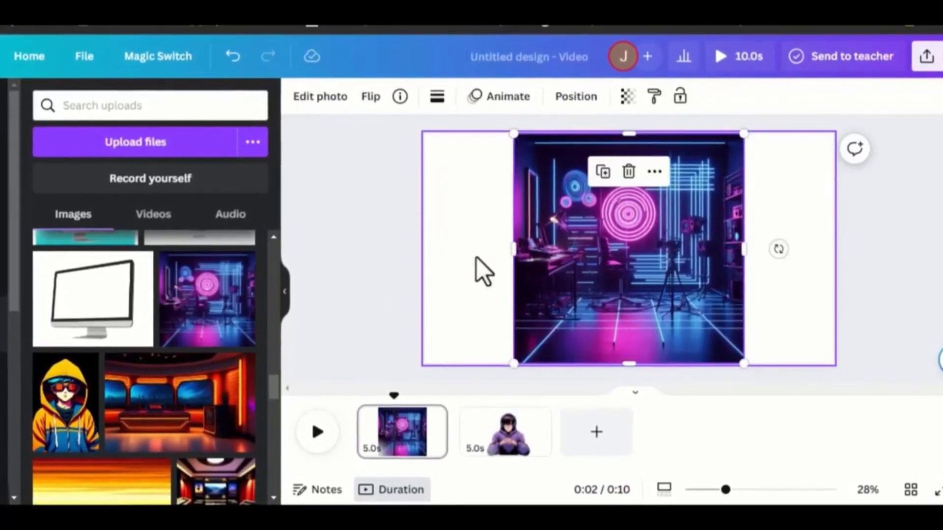
pyautogui.moveTo(795, 309)
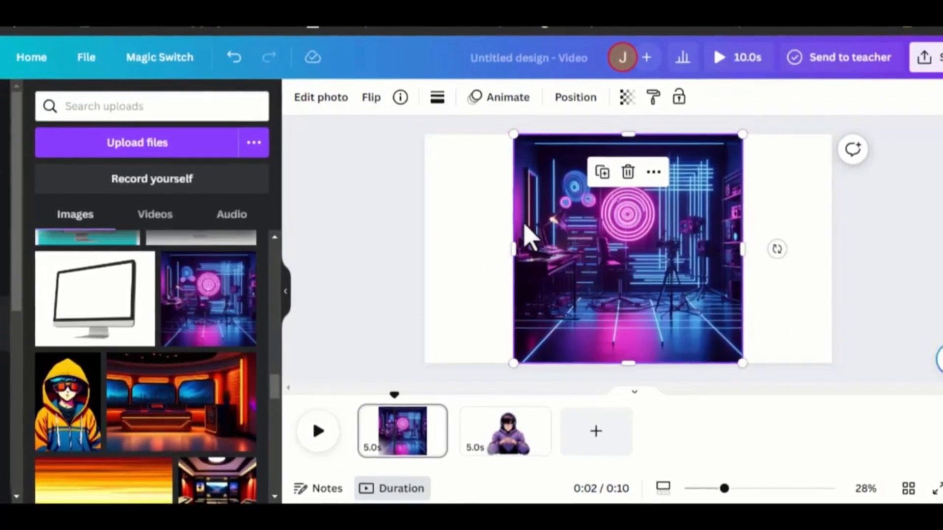
pyautogui.moveTo(299, 144)
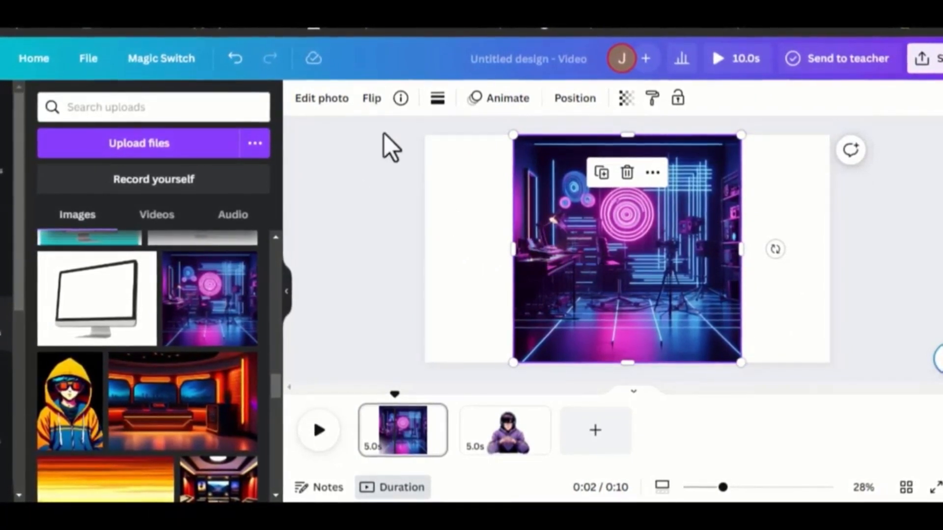
pyautogui.moveTo(343, 120)
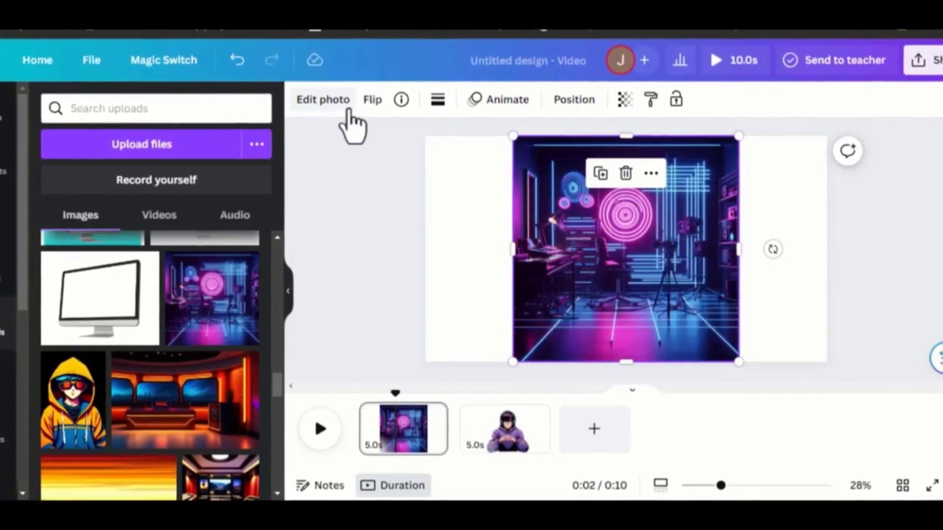
# Magic Expand the neon studio image to cover the whole page
pyautogui.click(323, 100)
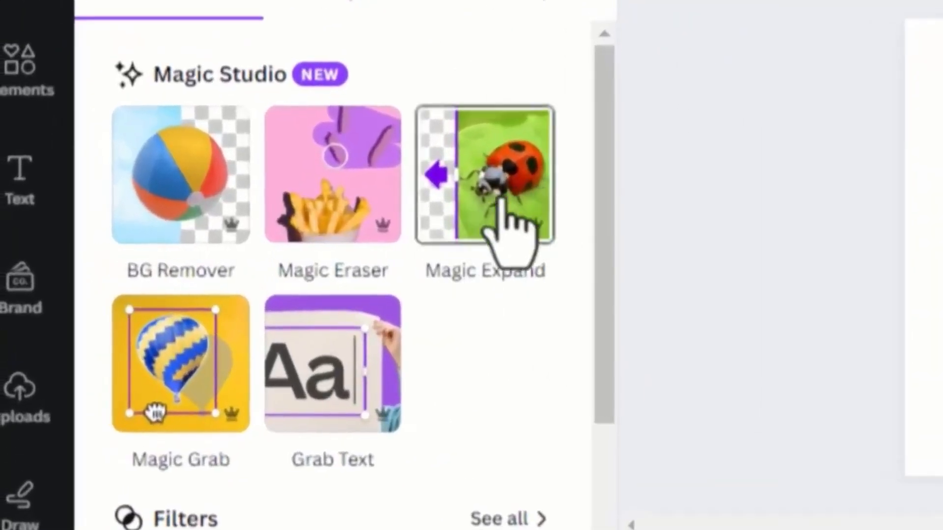
pyautogui.click(488, 177)
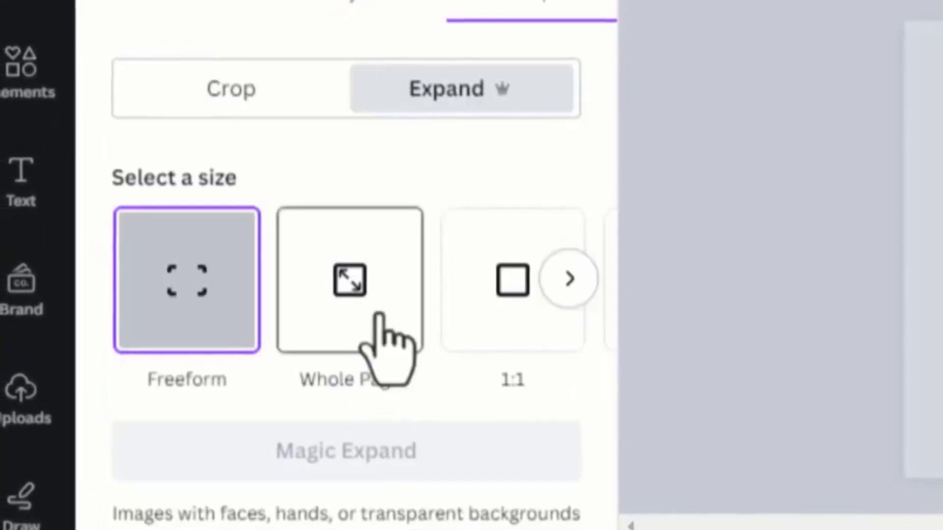
pyautogui.click(349, 282)
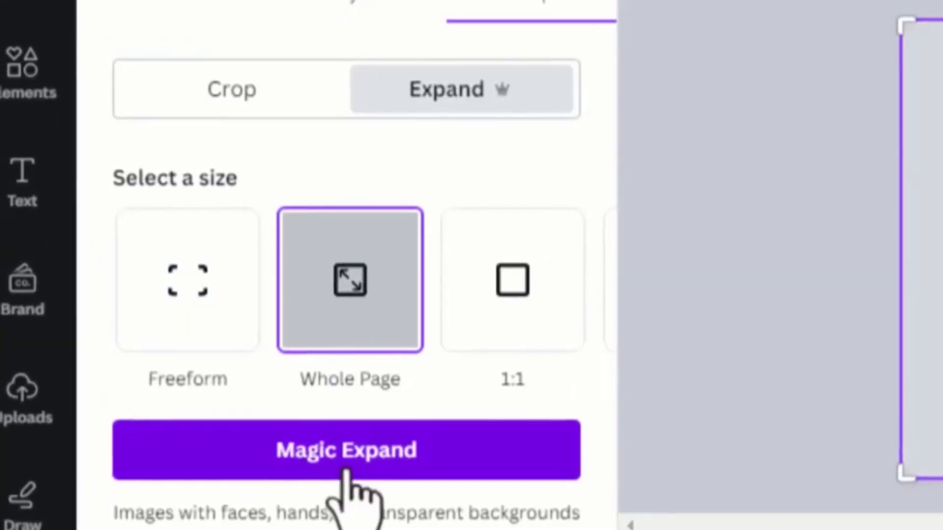
pyautogui.click(346, 450)
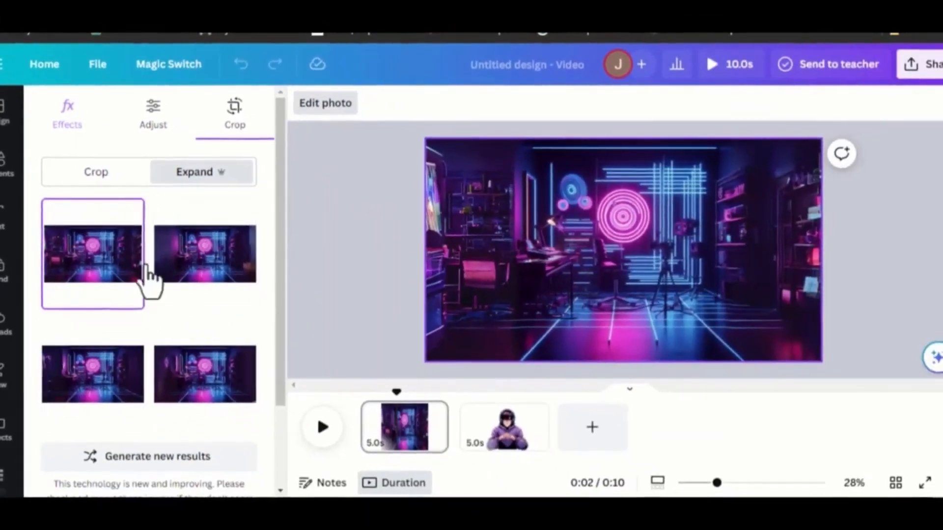
# Preview the expanded versions, choose the last one and confirm it
pyautogui.click(205, 254)
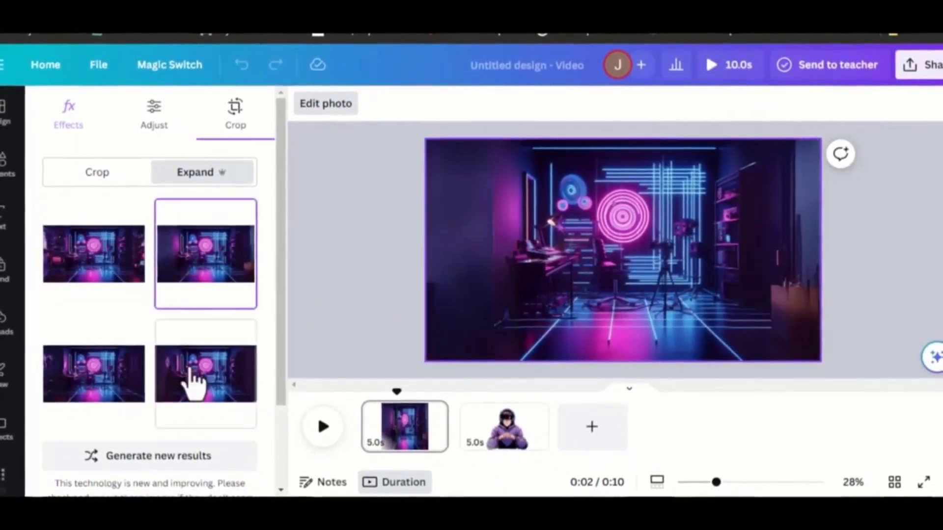
pyautogui.click(205, 373)
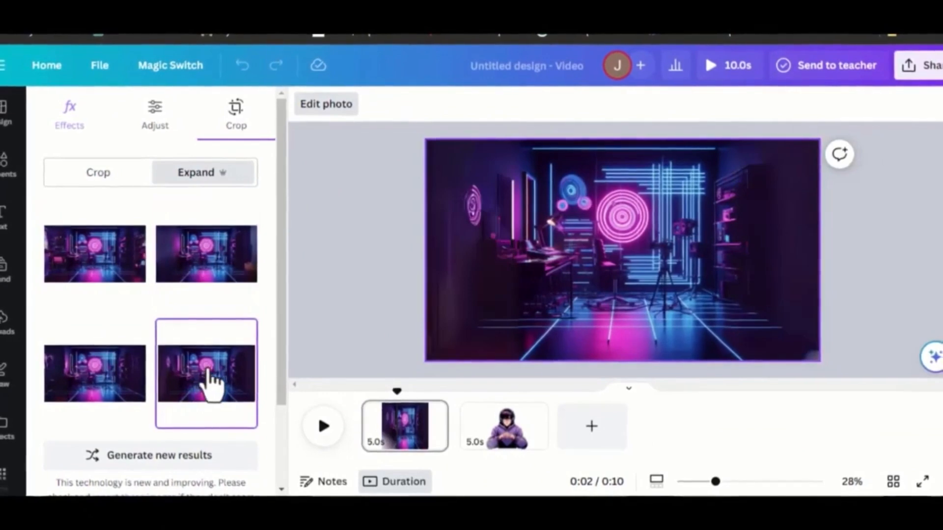
pyautogui.click(96, 378)
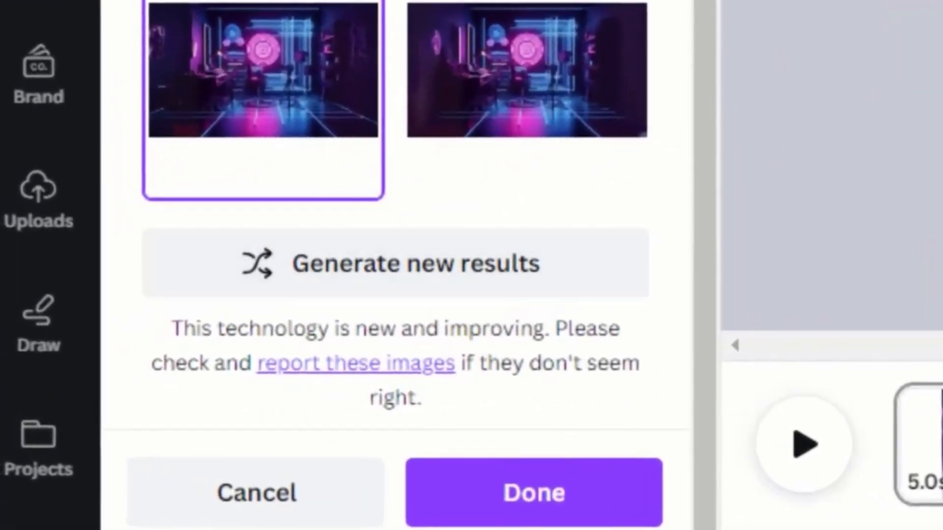
pyautogui.click(531, 499)
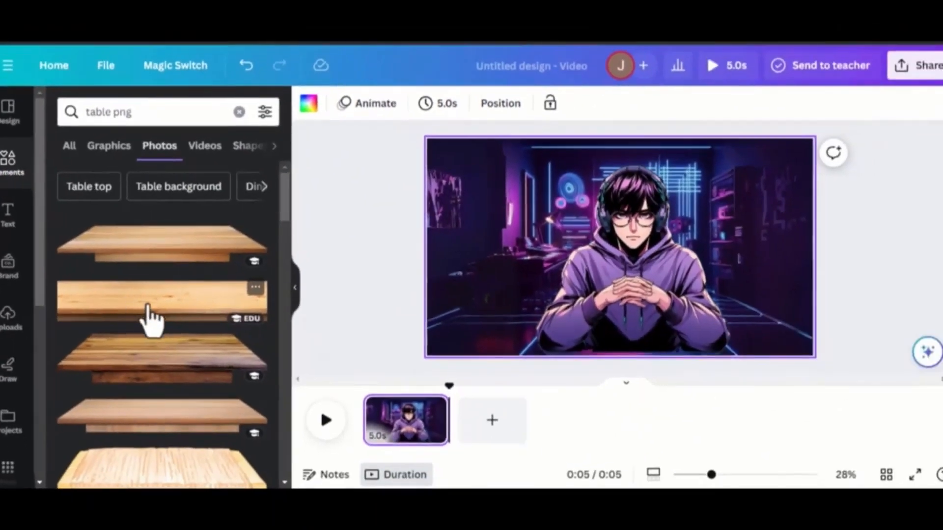
# Add a wooden tabletop photo from the table png search to the scene
pyautogui.click(153, 305)
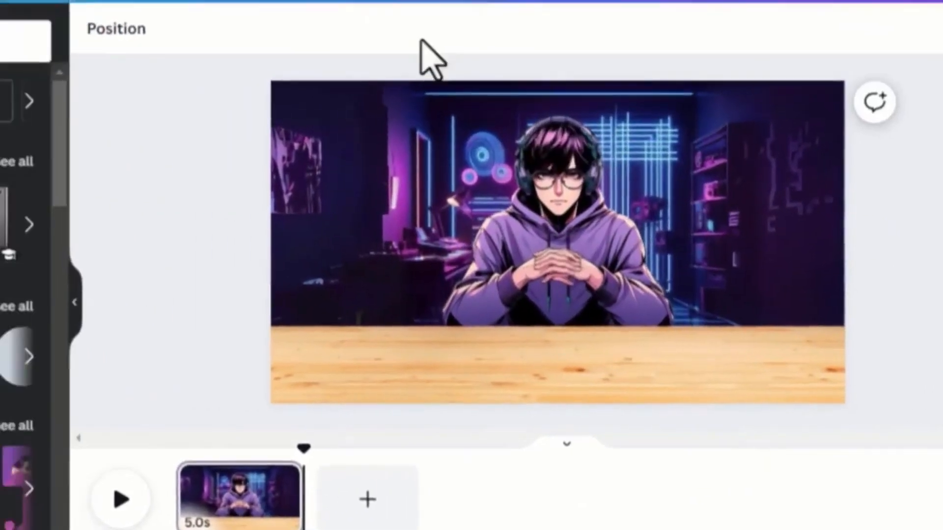
# Lower the wooden tabletop's transparency so the pink-lit floor shows through
pyautogui.click(27, 125)
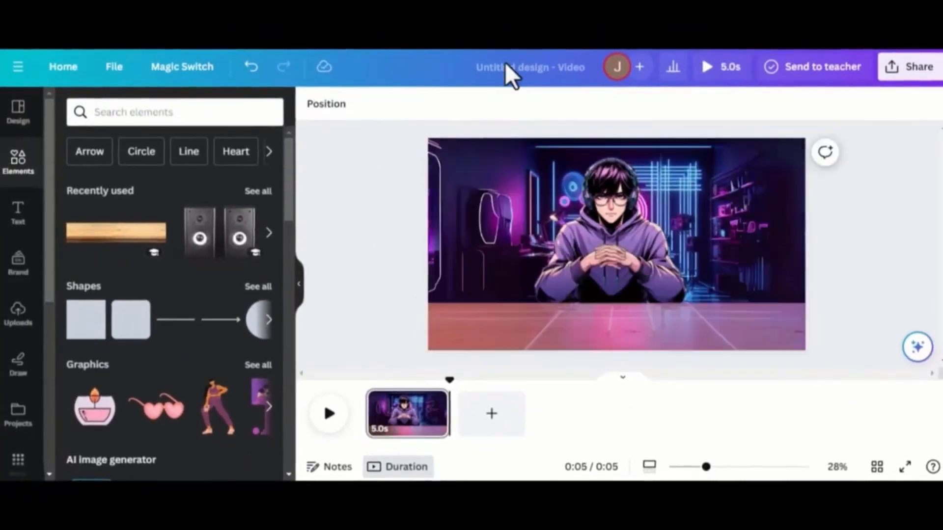
pyautogui.click(613, 245)
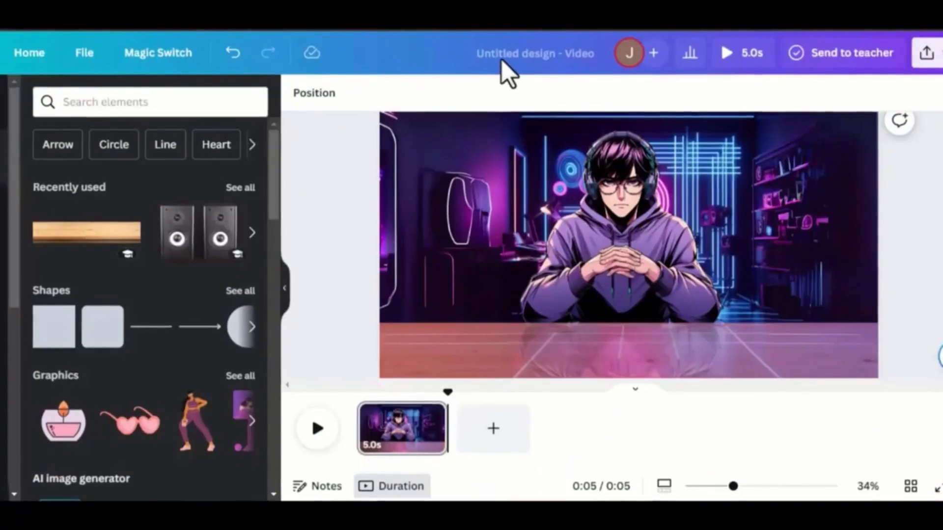
# Add a microphone photo and centre it on the table in front of the host
pyautogui.write('microphone')
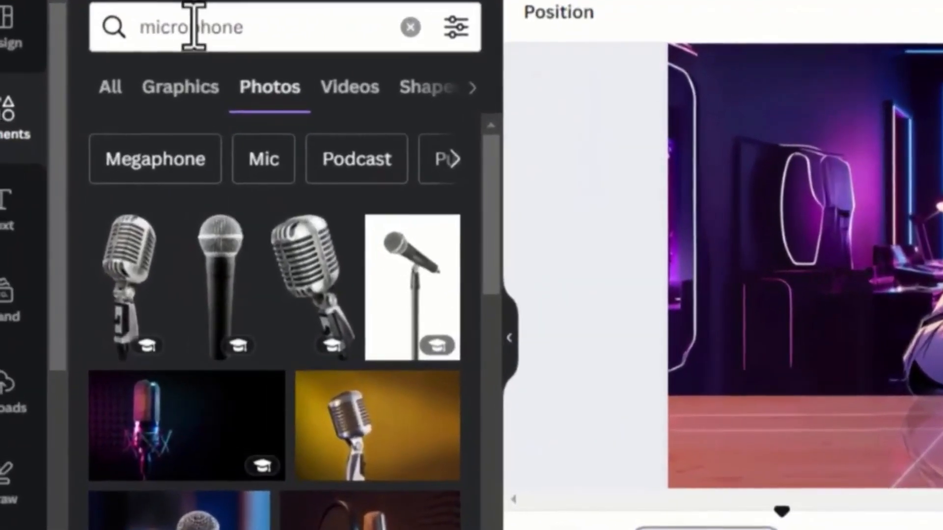
pyautogui.scroll(-3)
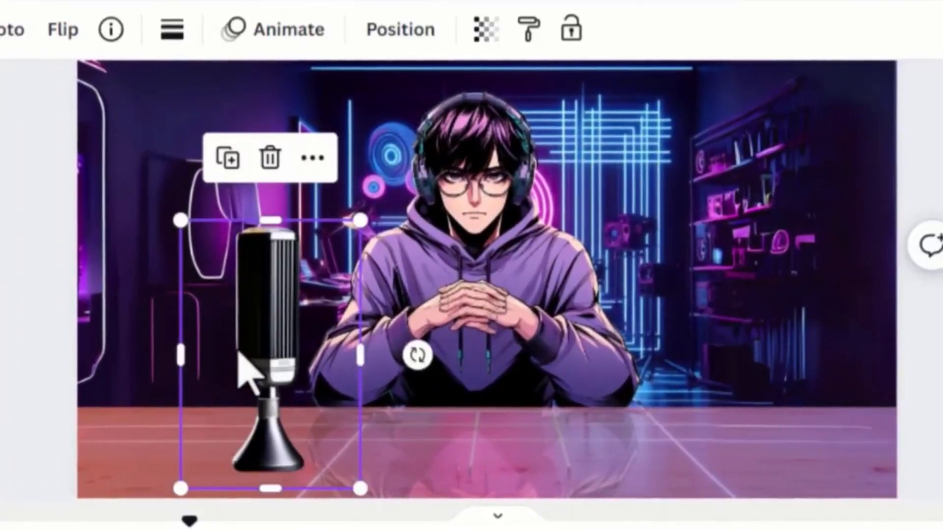
pyautogui.moveTo(267, 349); pyautogui.dragTo(472, 349)
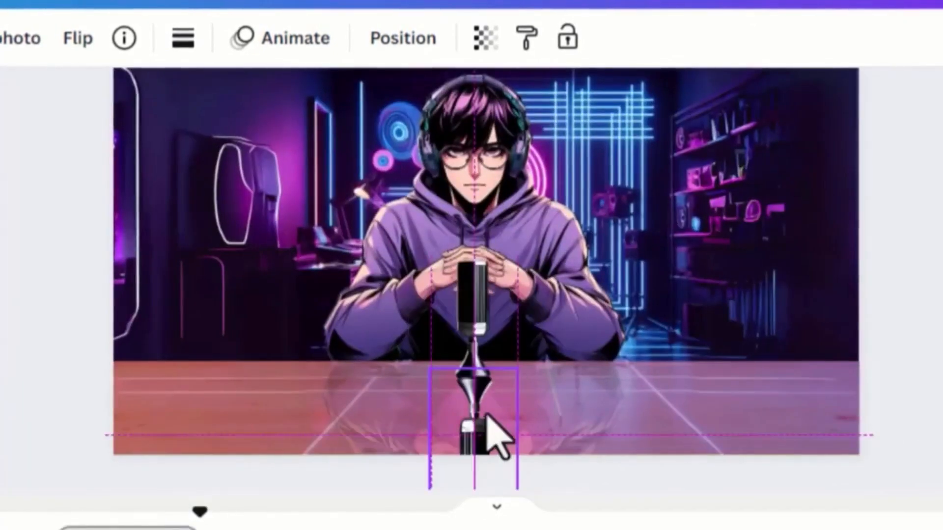
# Set the microphone's transparency to about 79
pyautogui.click(484, 38)
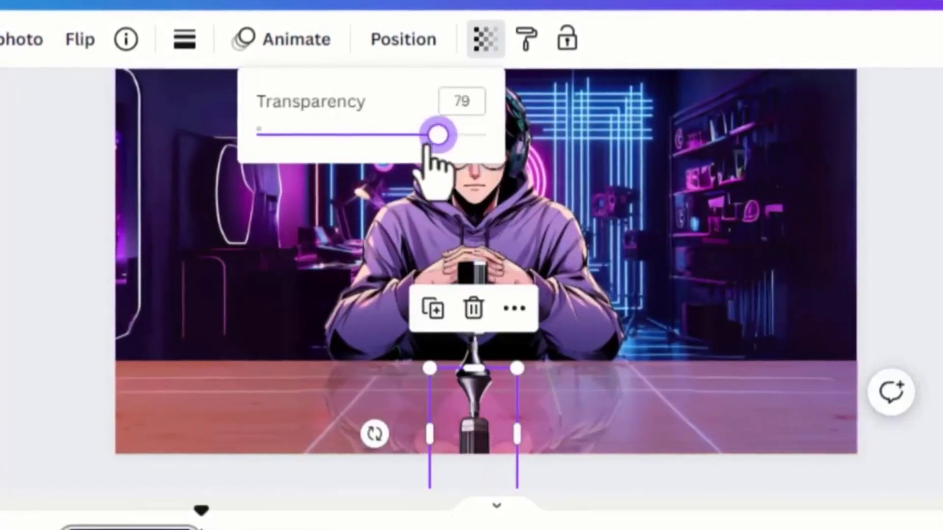
pyautogui.moveTo(436, 133); pyautogui.dragTo(301, 135)
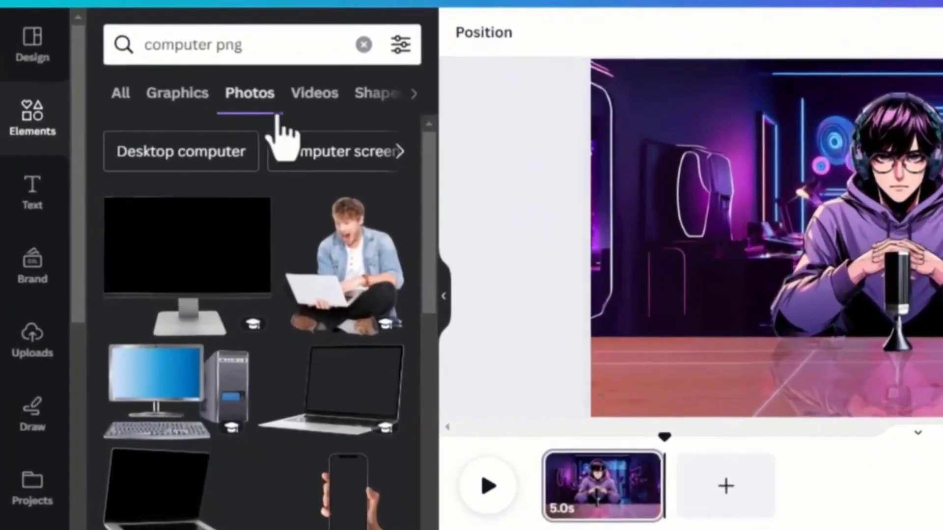
# Add the neon computer graphic at the table's left, then enlarge and rotate it
pyautogui.scroll(-3)
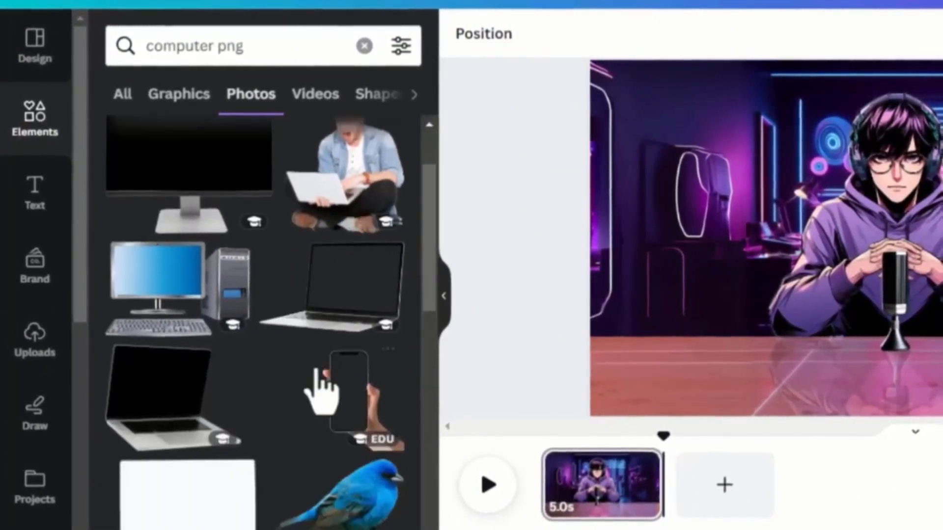
pyautogui.scroll(-3)
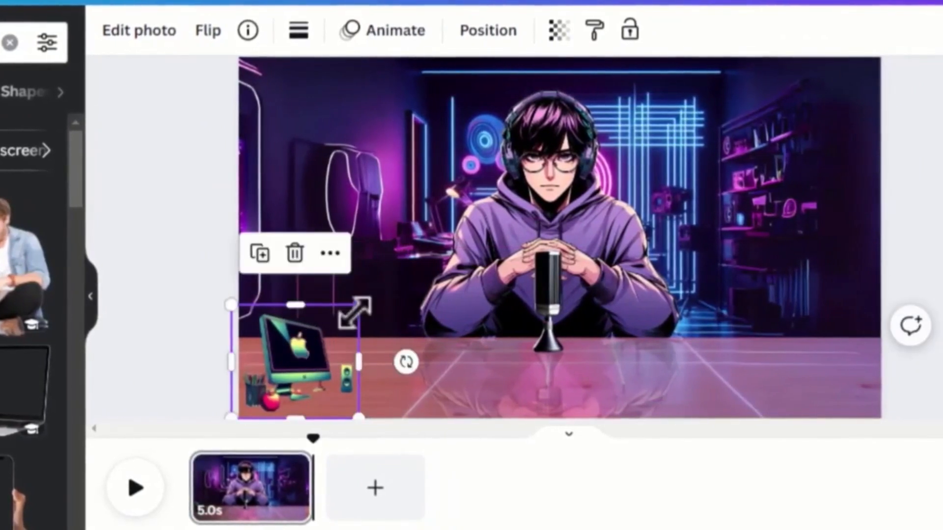
pyautogui.moveTo(361, 309); pyautogui.dragTo(448, 222)
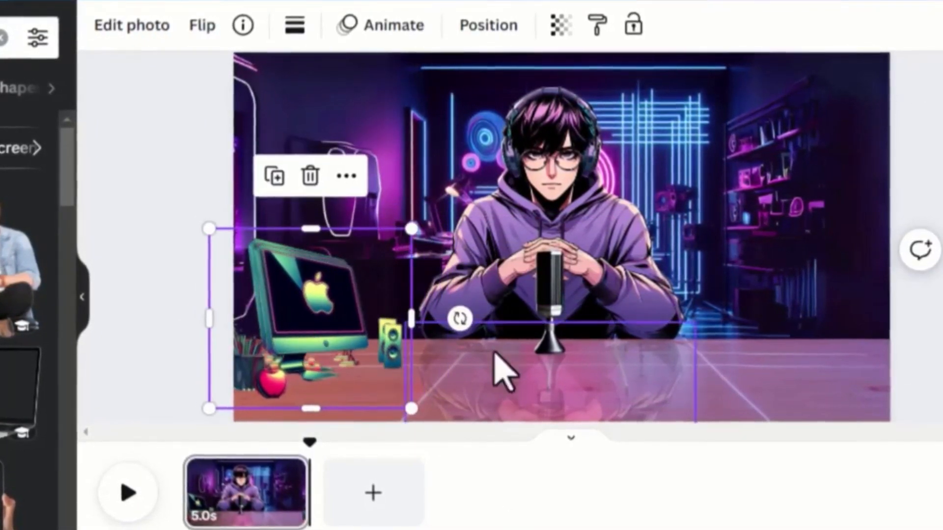
pyautogui.moveTo(460, 318); pyautogui.dragTo(217, 306)
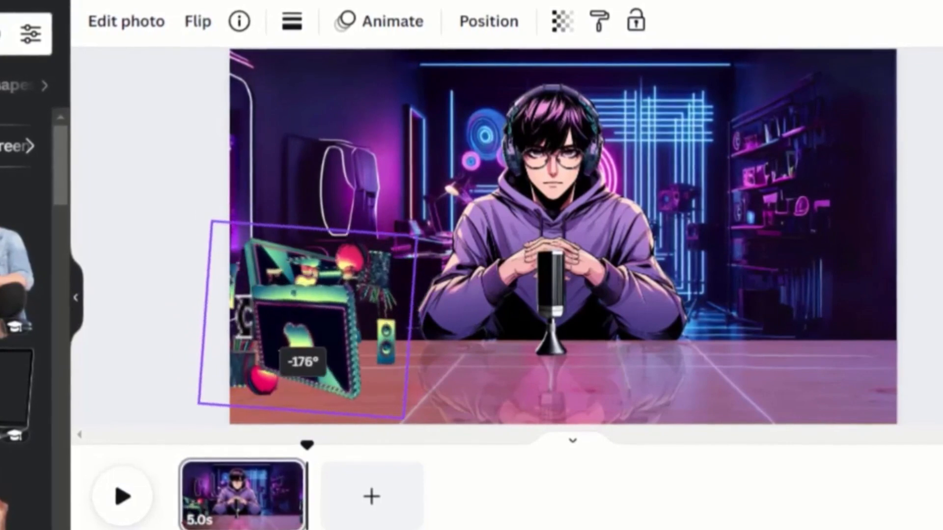
pyautogui.click(560, 21)
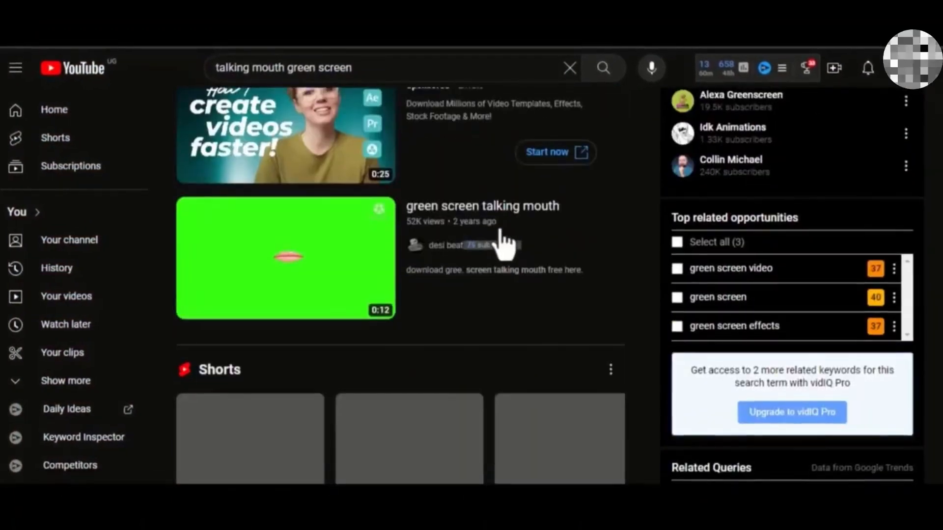
# Scroll the YouTube results to the green screen talking mouth video
pyautogui.scroll(-3)
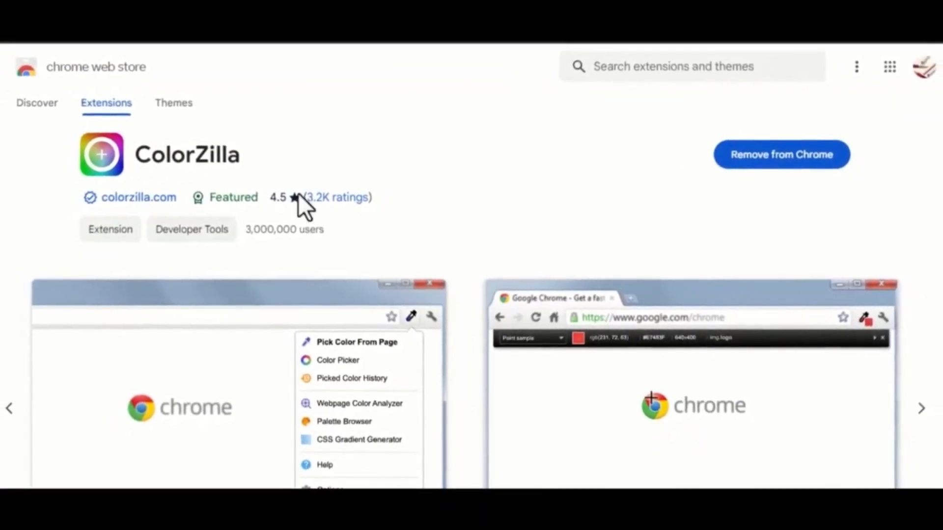
# Scroll through the ColorZilla extension listing in the Chrome Web Store
pyautogui.scroll(-3)
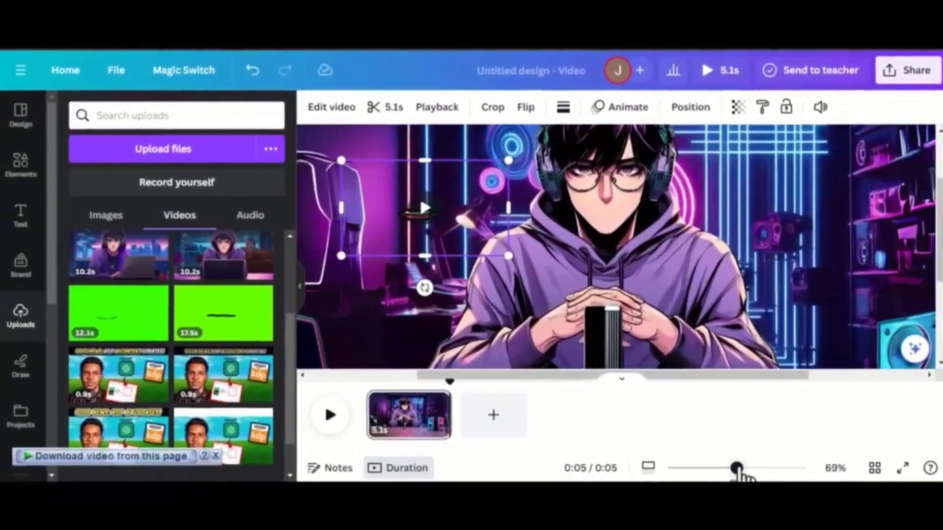
# Zoom out with the slider to view the whole neon studio scene with speakers
pyautogui.moveTo(737, 468); pyautogui.dragTo(760, 472)
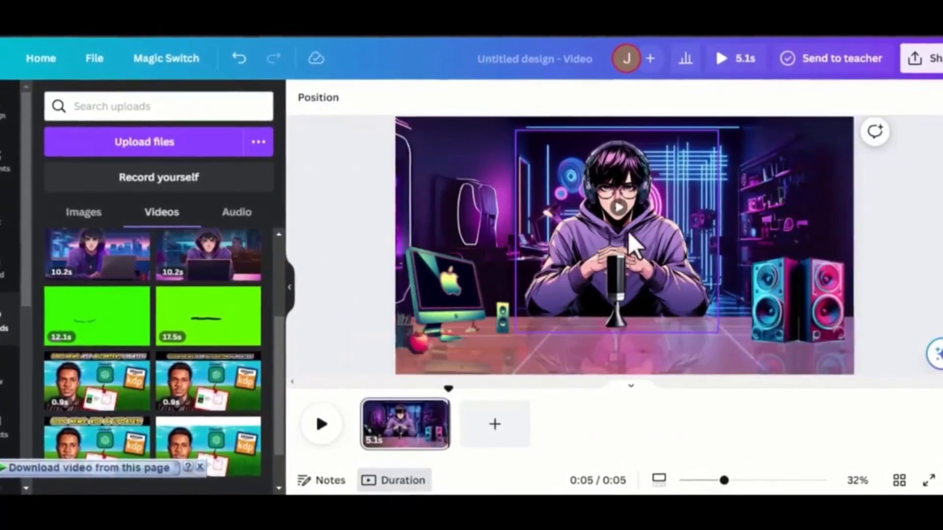
pyautogui.click(622, 250)
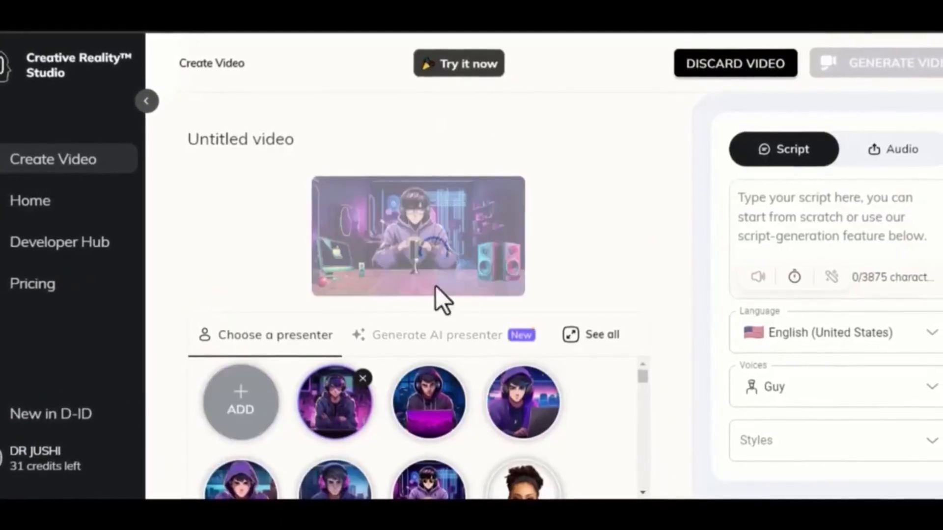
# Pick the Guy voice and confirm generating the tutorial video for 1 credit
pyautogui.click(832, 387)
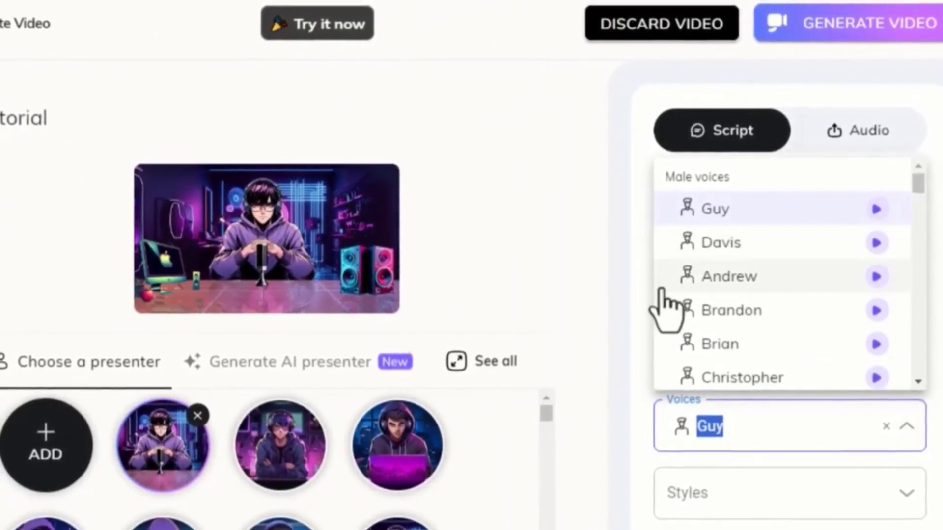
pyautogui.click(871, 24)
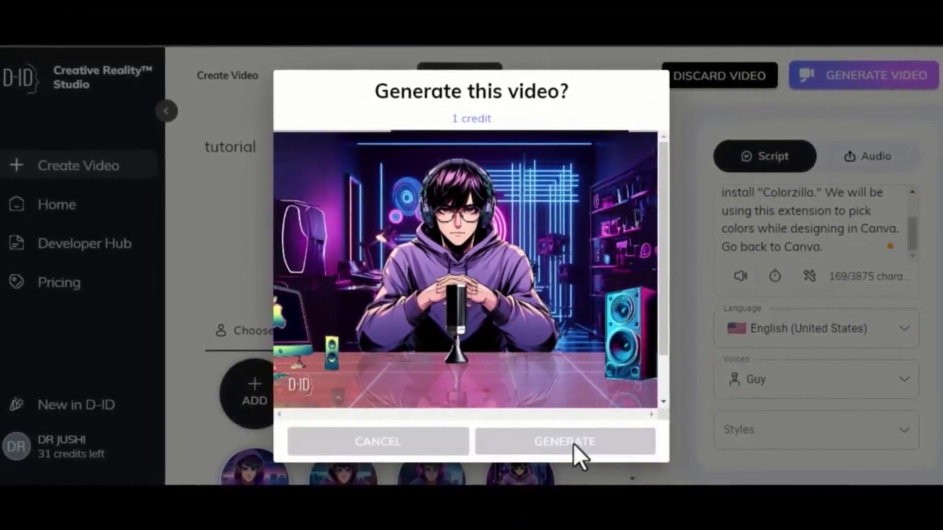
pyautogui.click(566, 442)
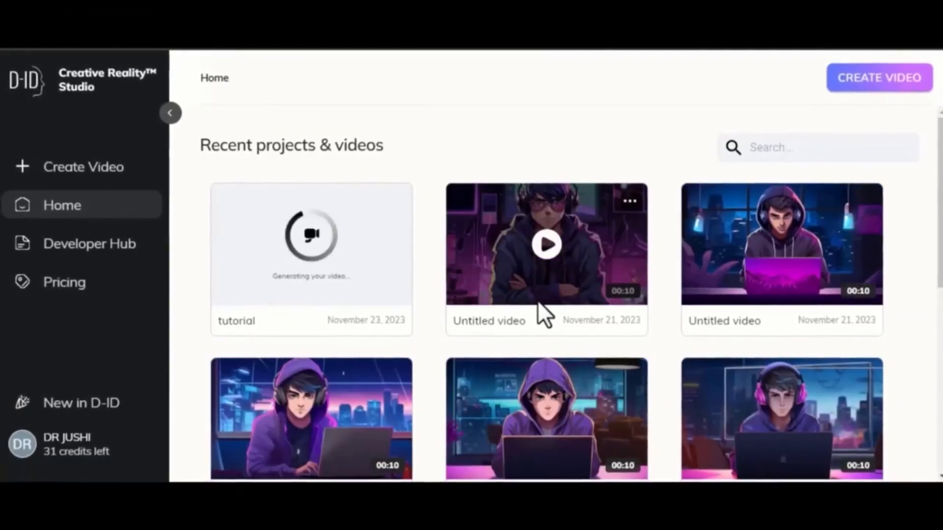